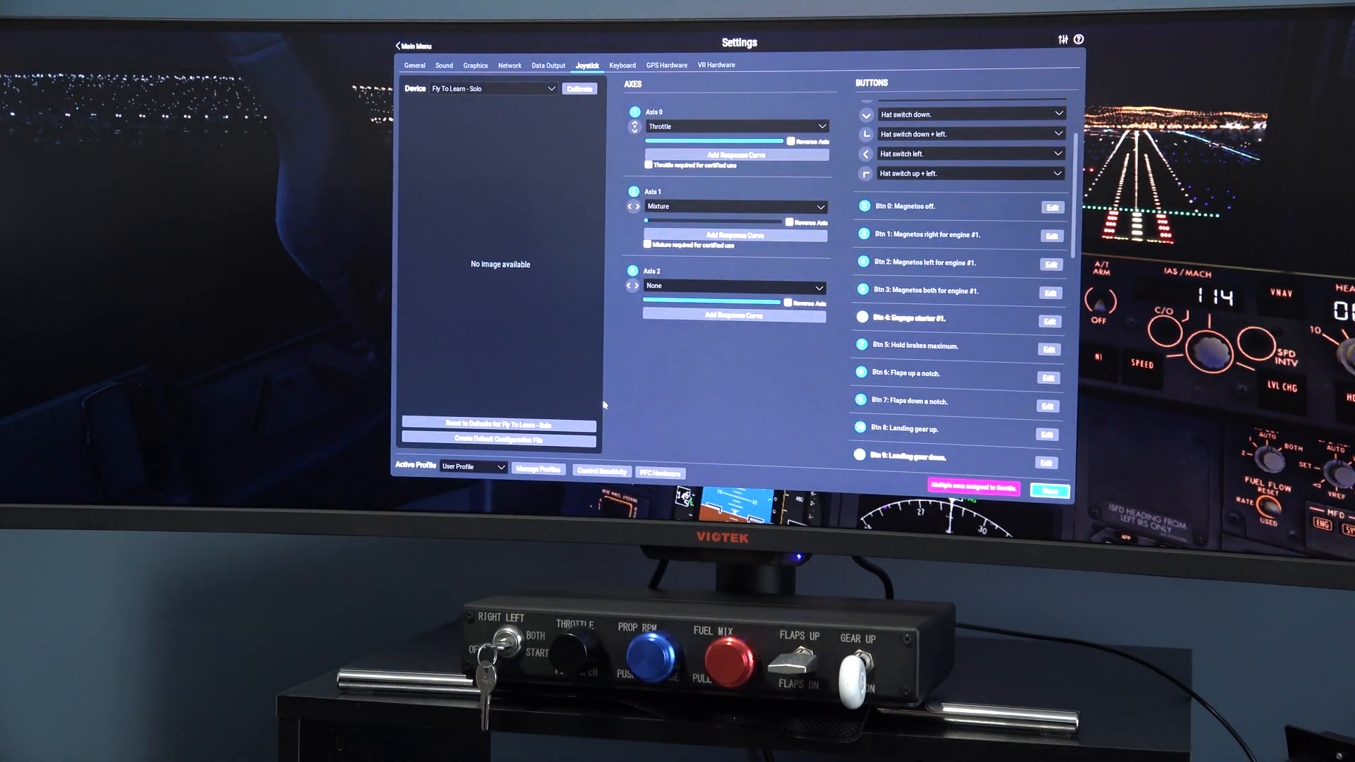
mouse_move(550, 358)
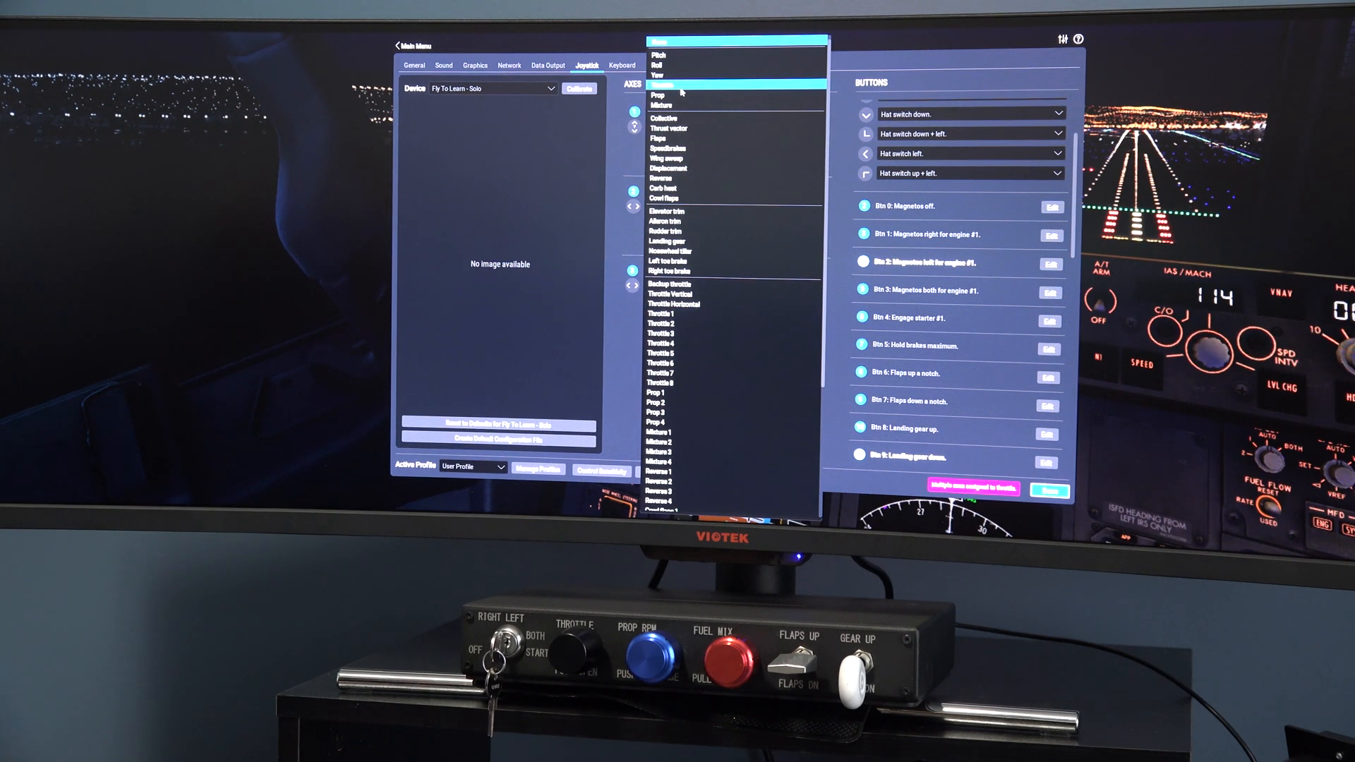
Assign the quadrant's Axis 2 to Throttle.
click(683, 94)
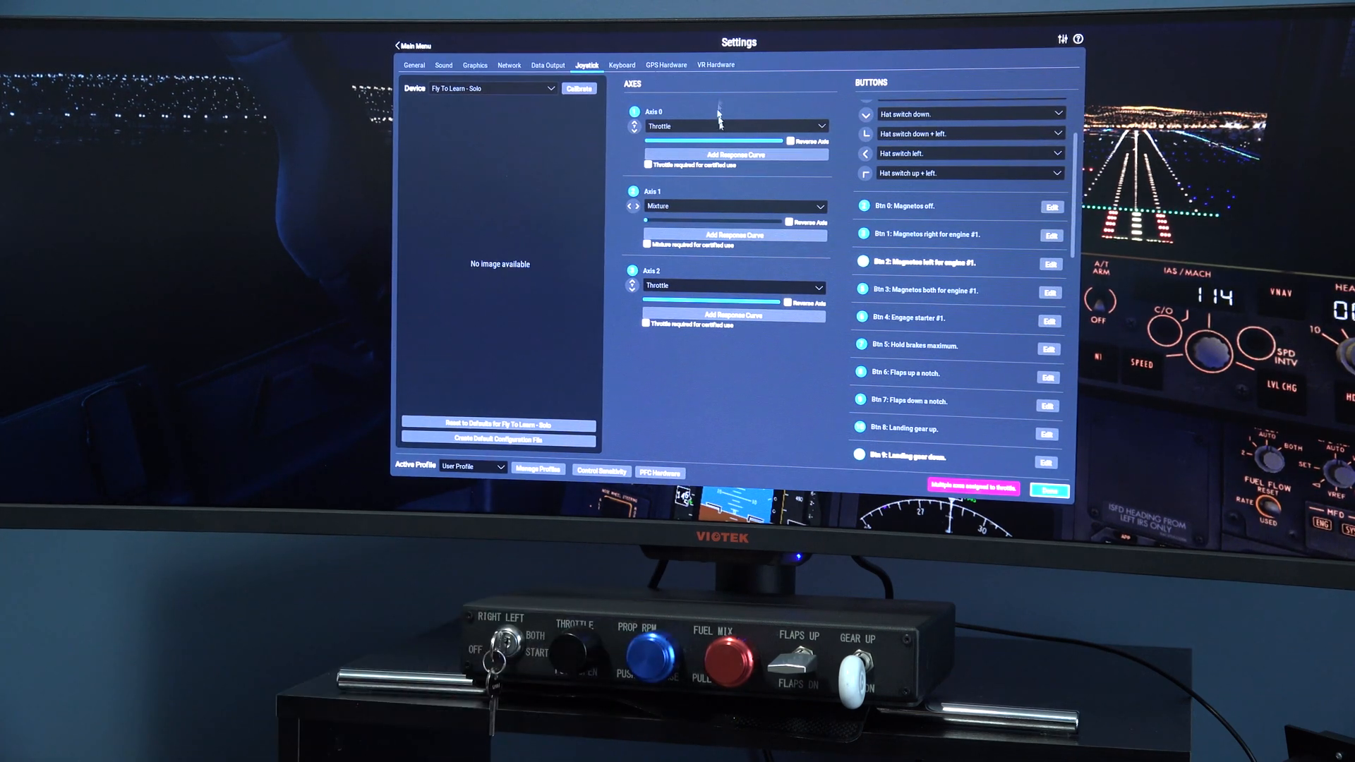
Assign Axis 1 to Prop and Axis 0 to Mixture.
click(734, 126)
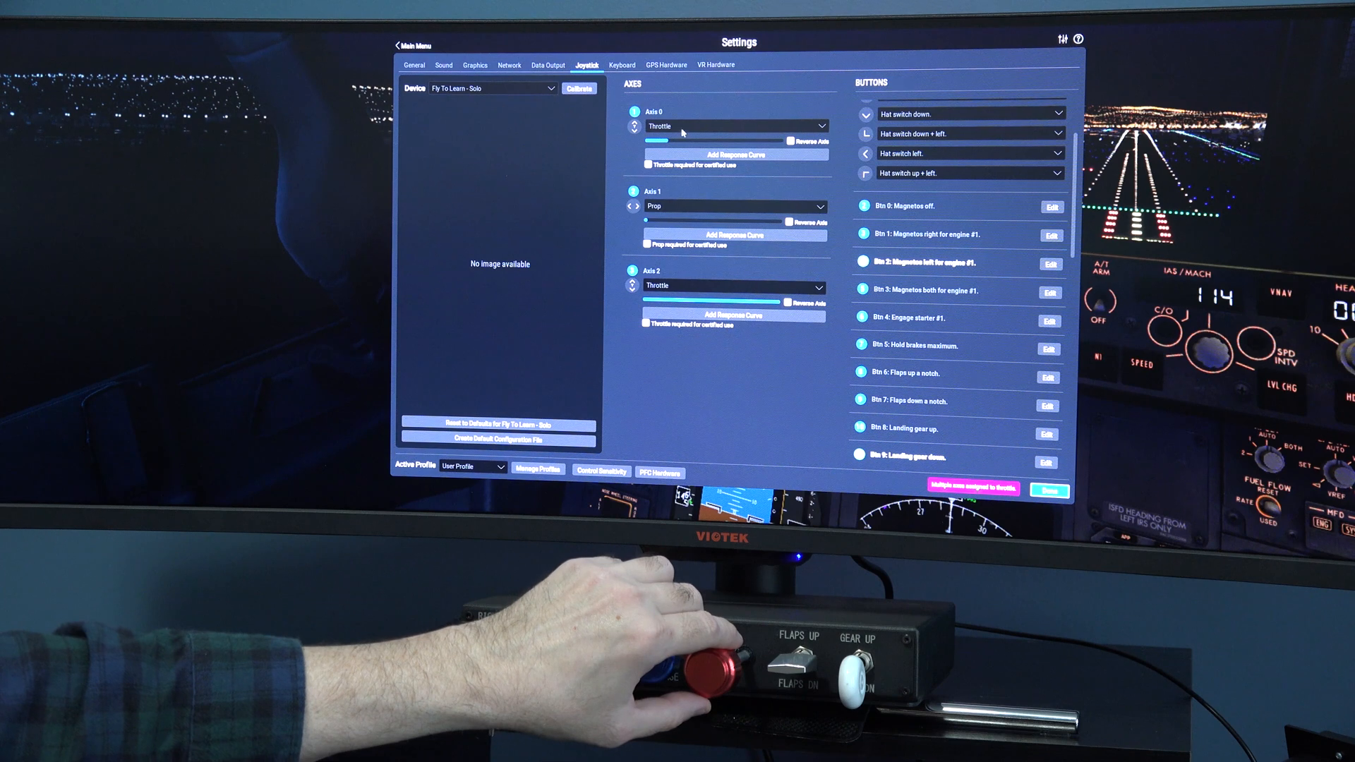
click(730, 125)
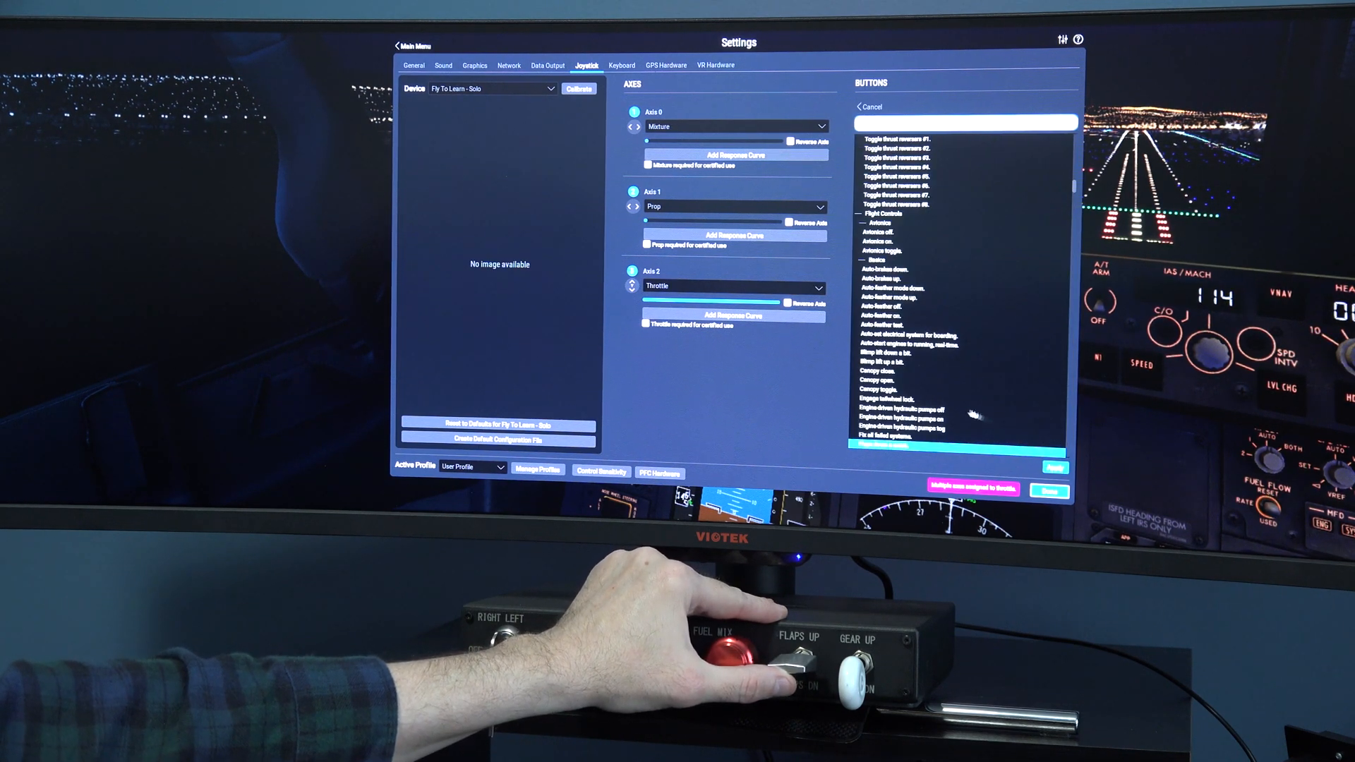
Scroll the command list to find the flaps and landing gear commands for Btn 6 and Btn 7.
scroll(down, 3)
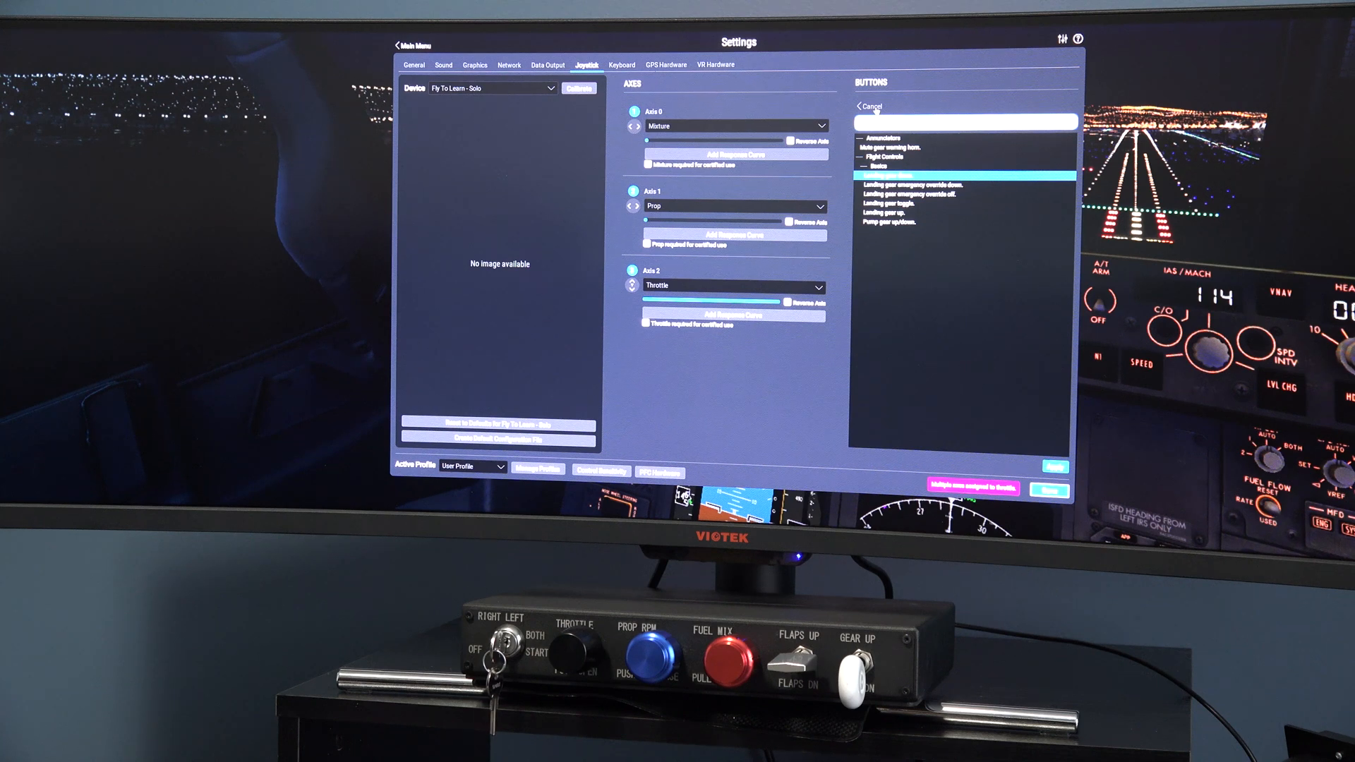
scroll(down, 3)
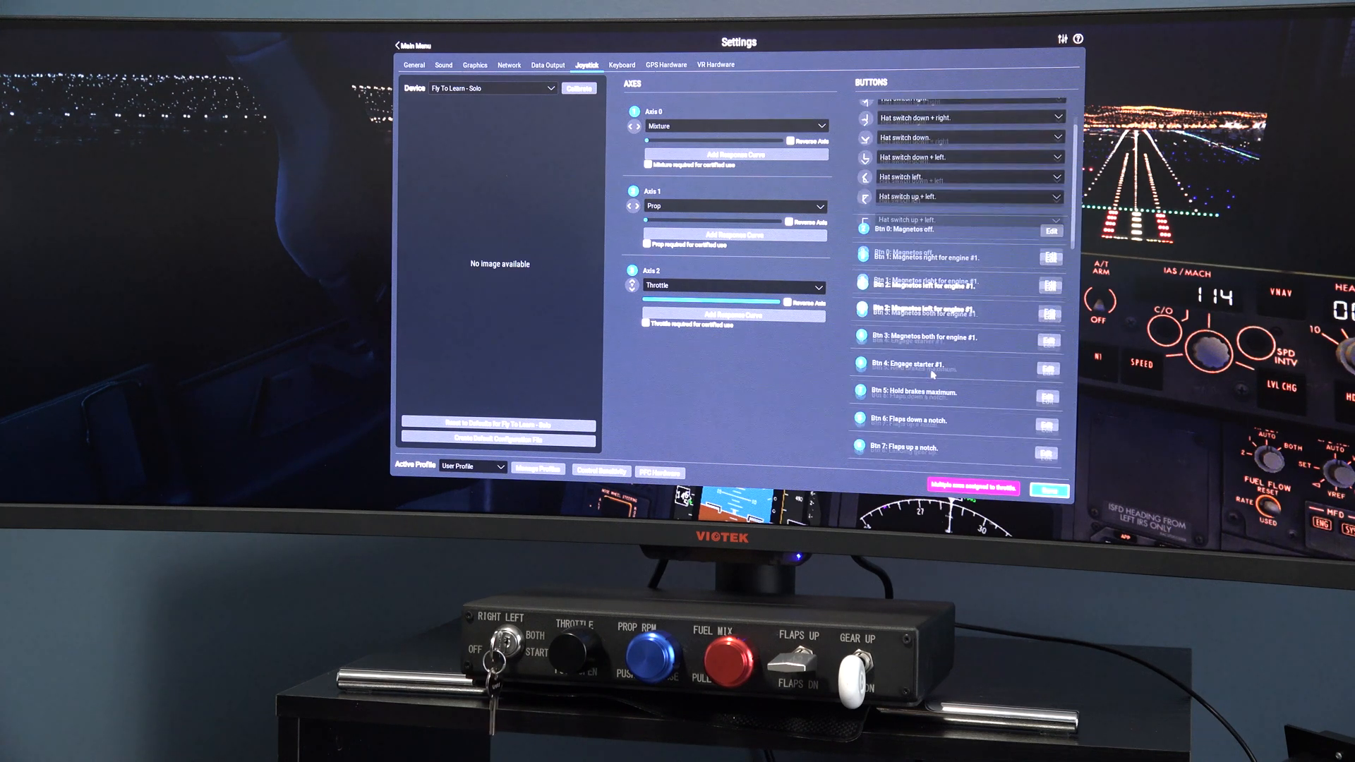
scroll(down, 3)
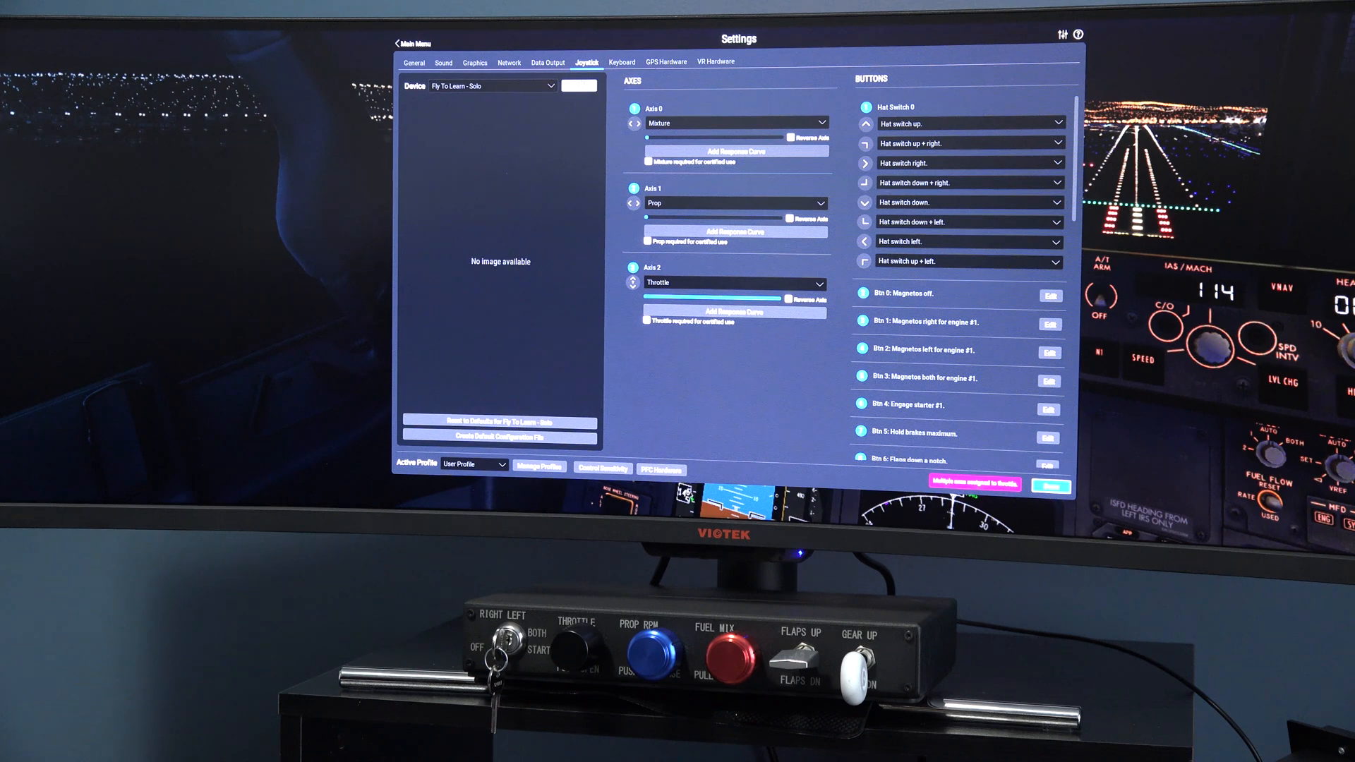
click(579, 85)
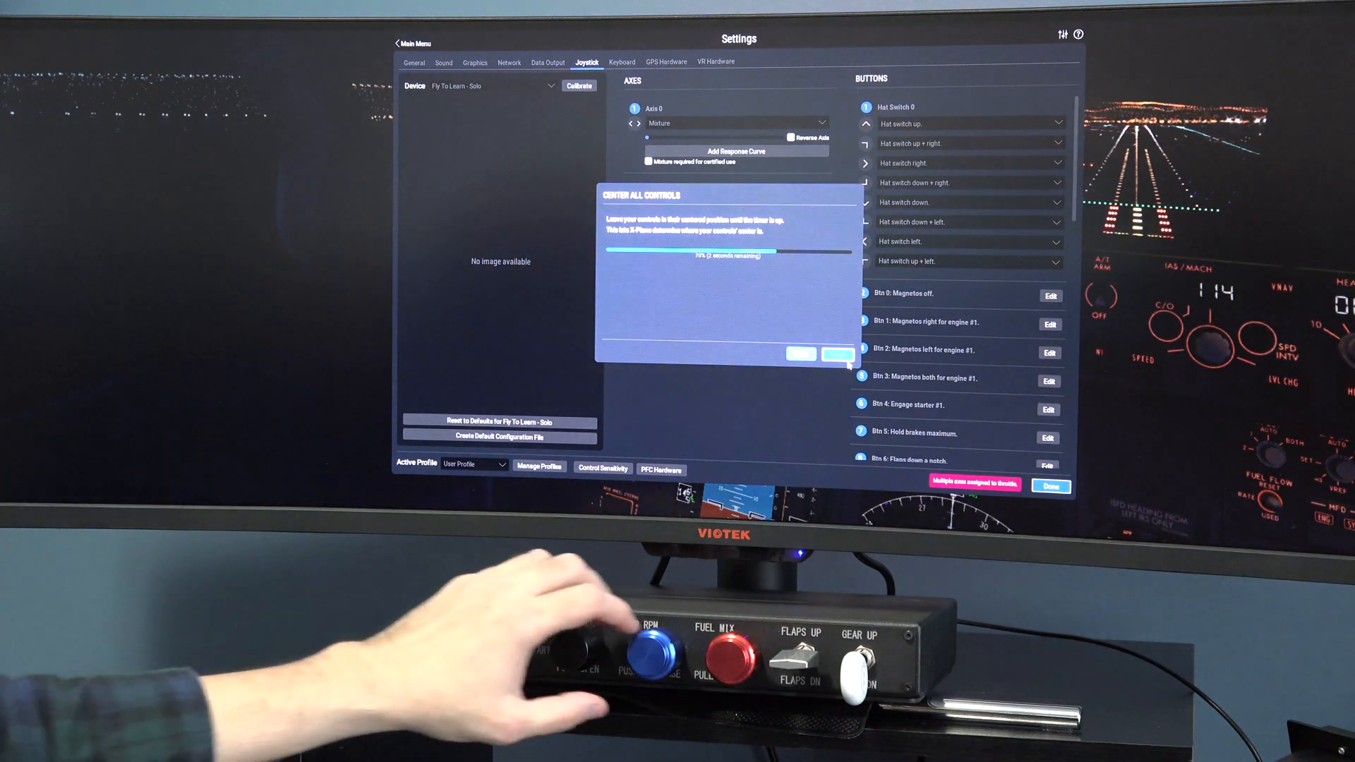
Continue past the centring step of the quadrant calibration.
click(837, 353)
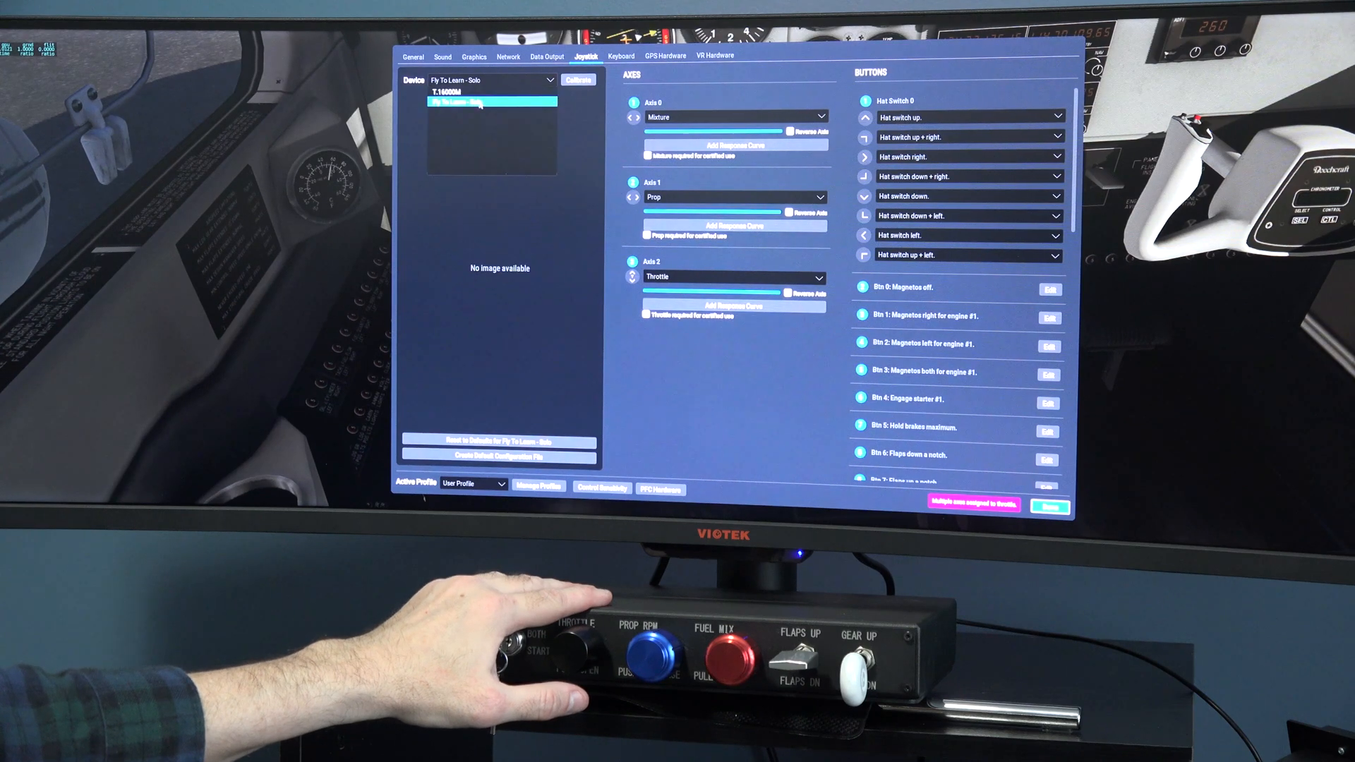
Review the T.16000M joystick's settings, switch back to Fly To Learn - Solo and return to the cockpit.
click(490, 101)
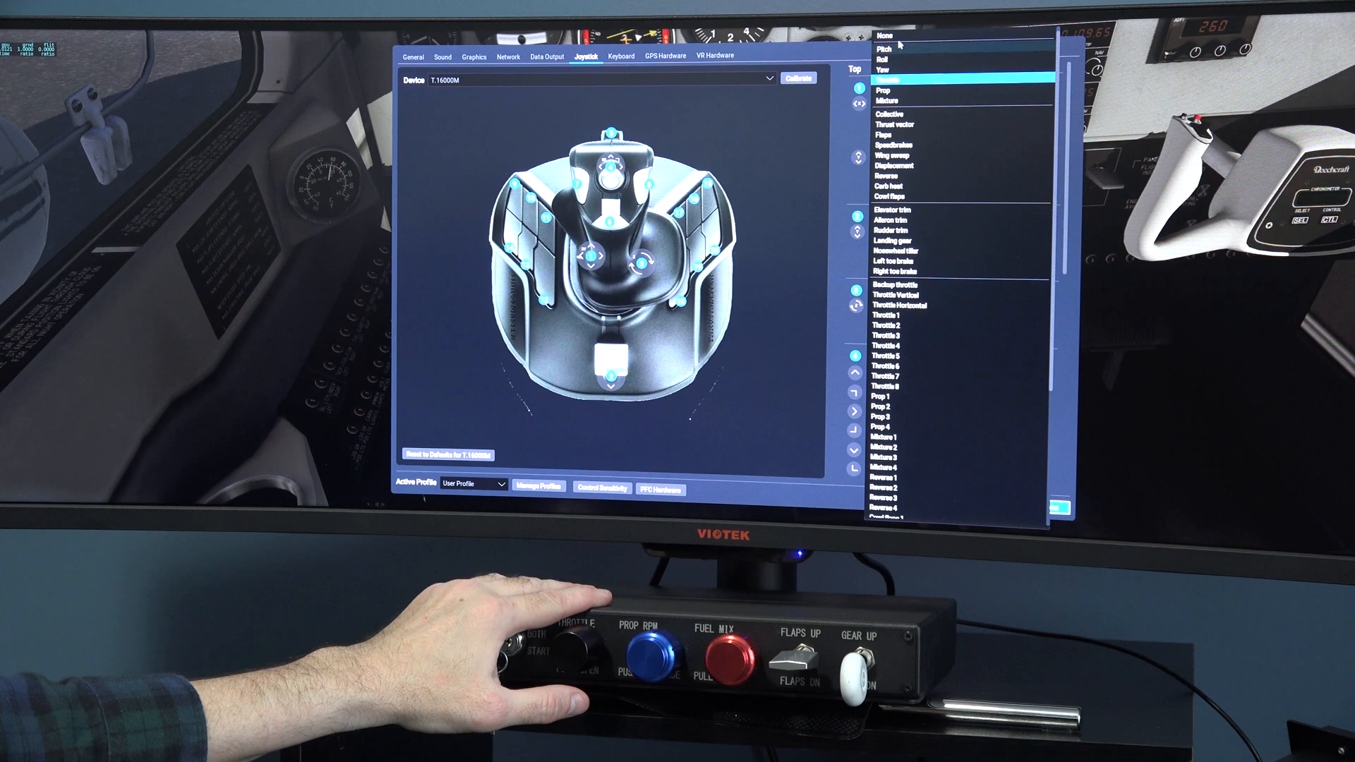
click(881, 58)
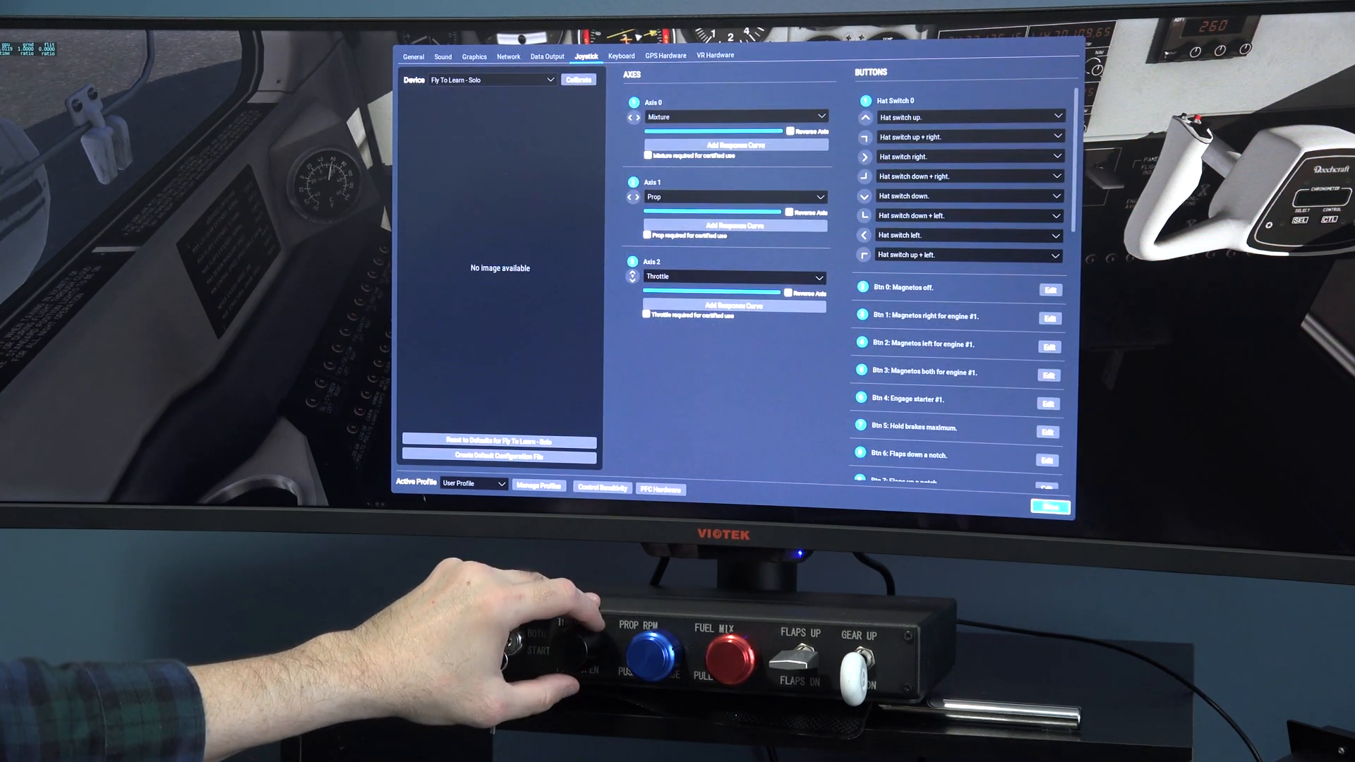
click(1049, 507)
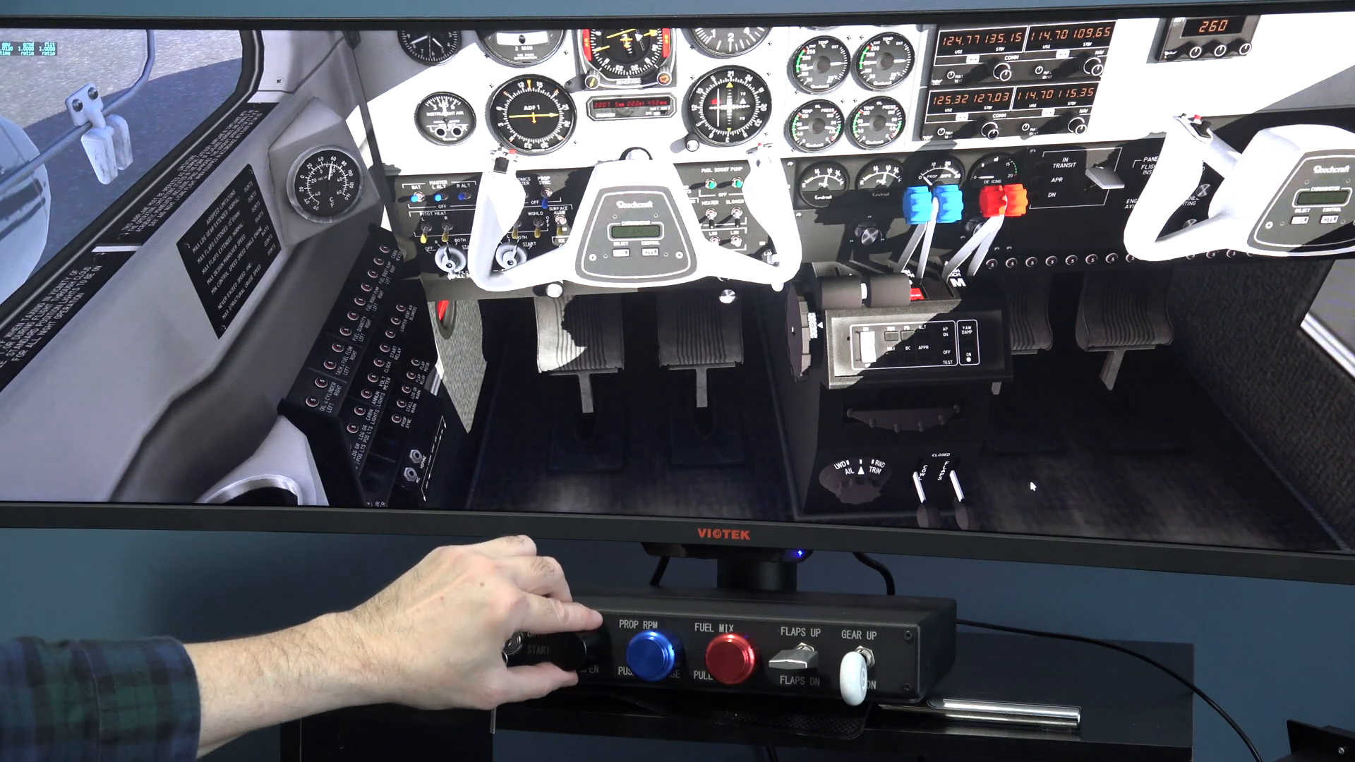
drag(554, 656, 536, 623)
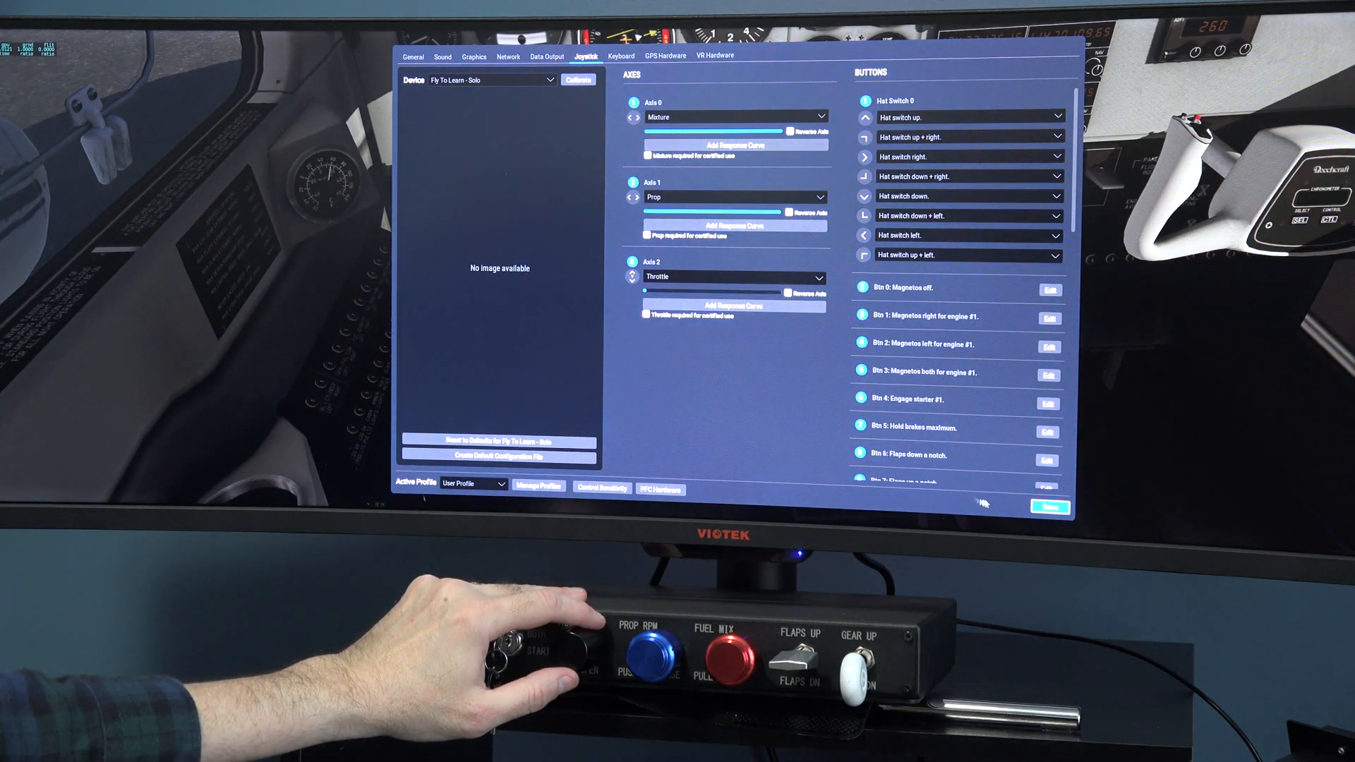
click(1049, 507)
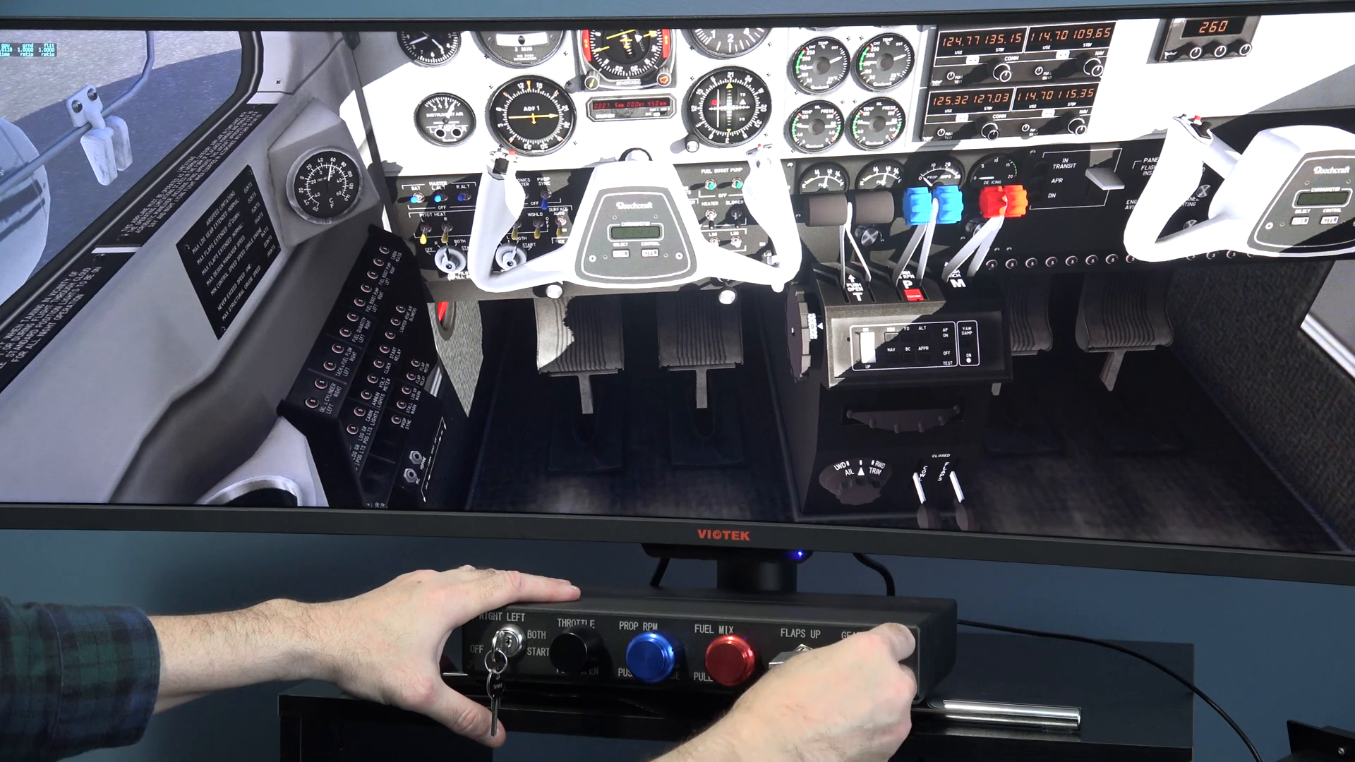
Hide both control yokes in the Beechcraft cockpit to expose the lower panel.
click(786, 640)
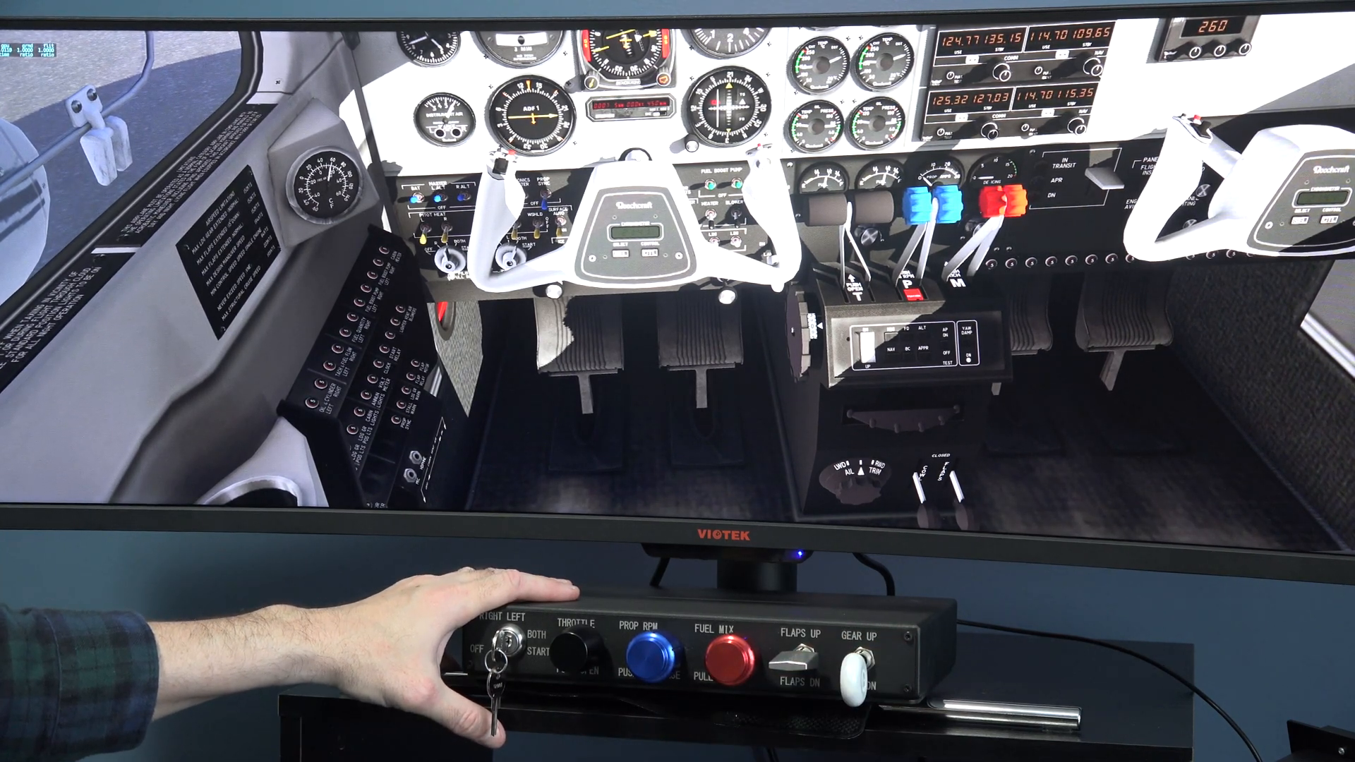
click(847, 656)
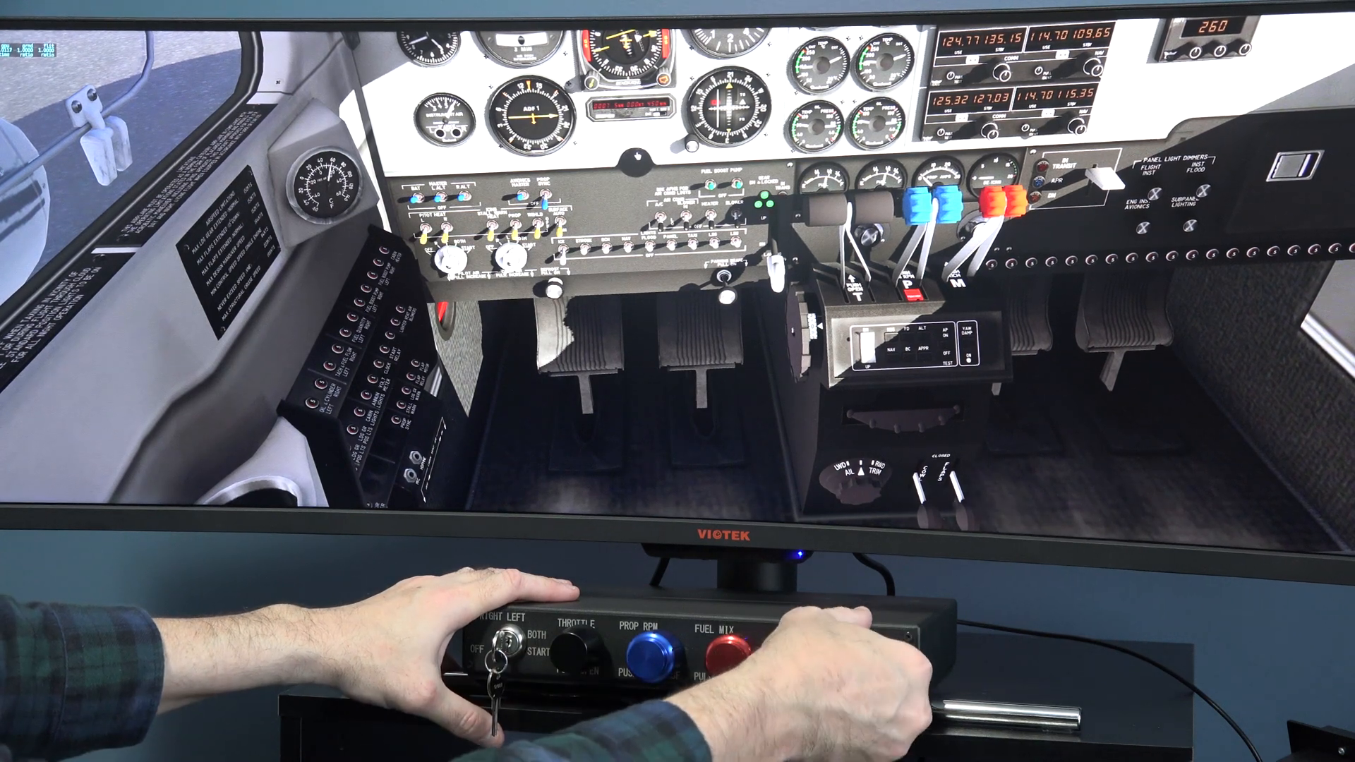